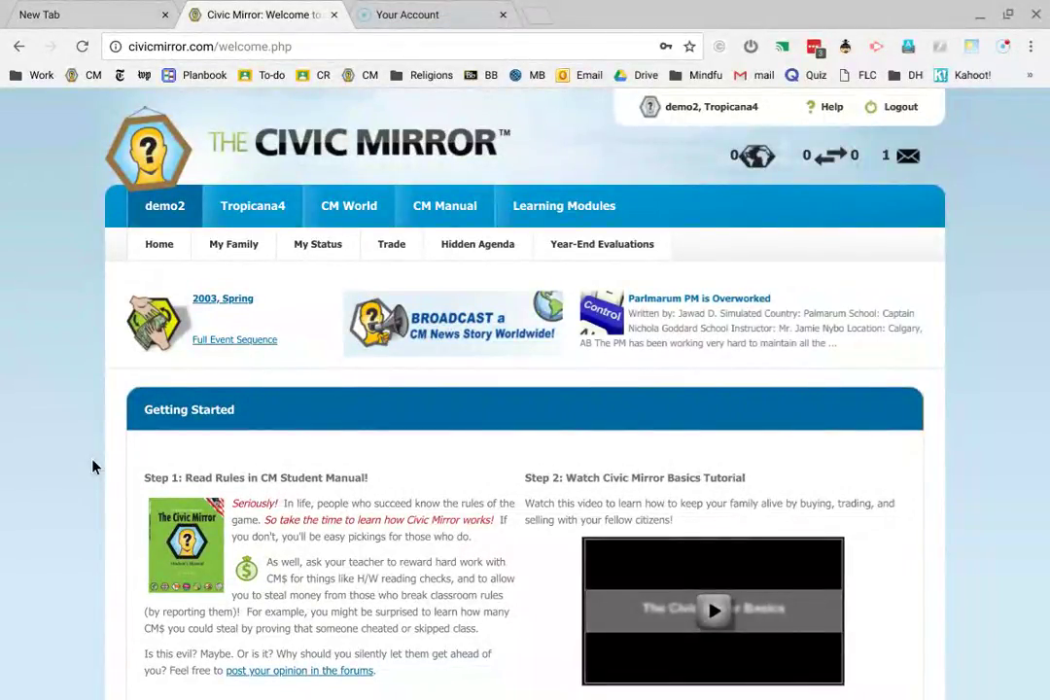
pyautogui.moveTo(101, 432)
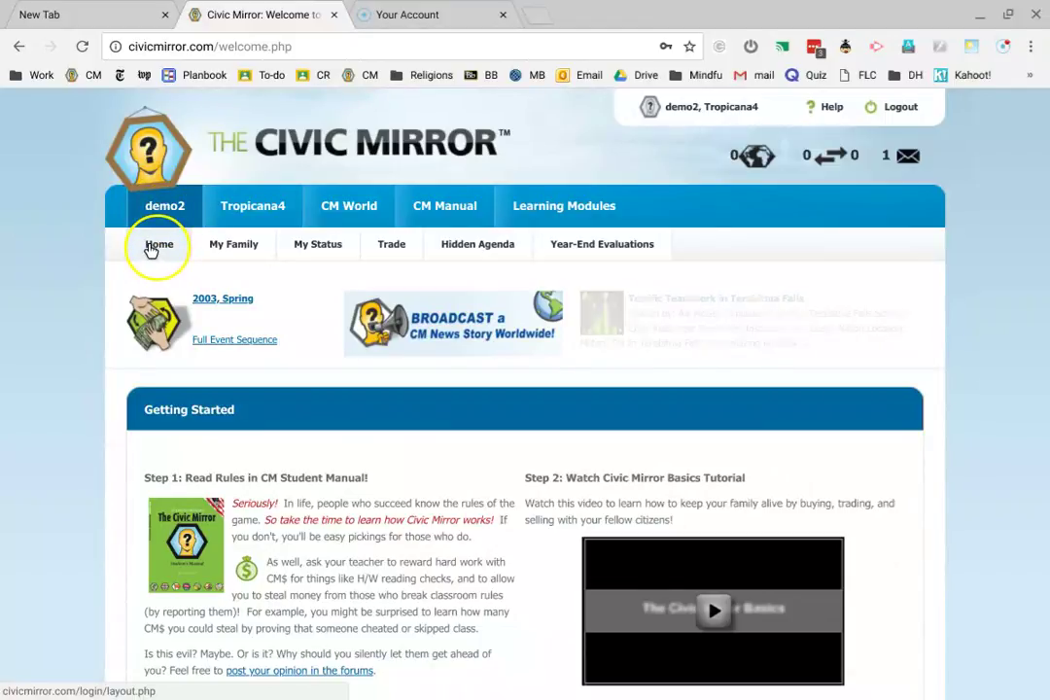
# - Show demo2's Home dashboard and bring the My Properties table with the E1 house into view
pyautogui.click(160, 245)
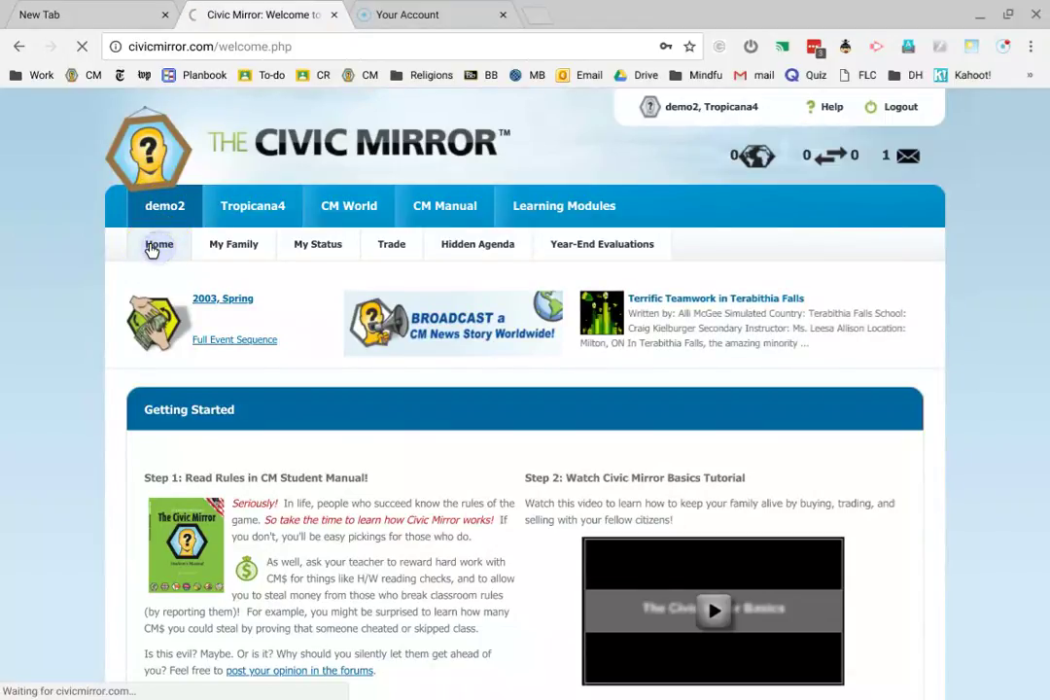
pyautogui.click(160, 245)
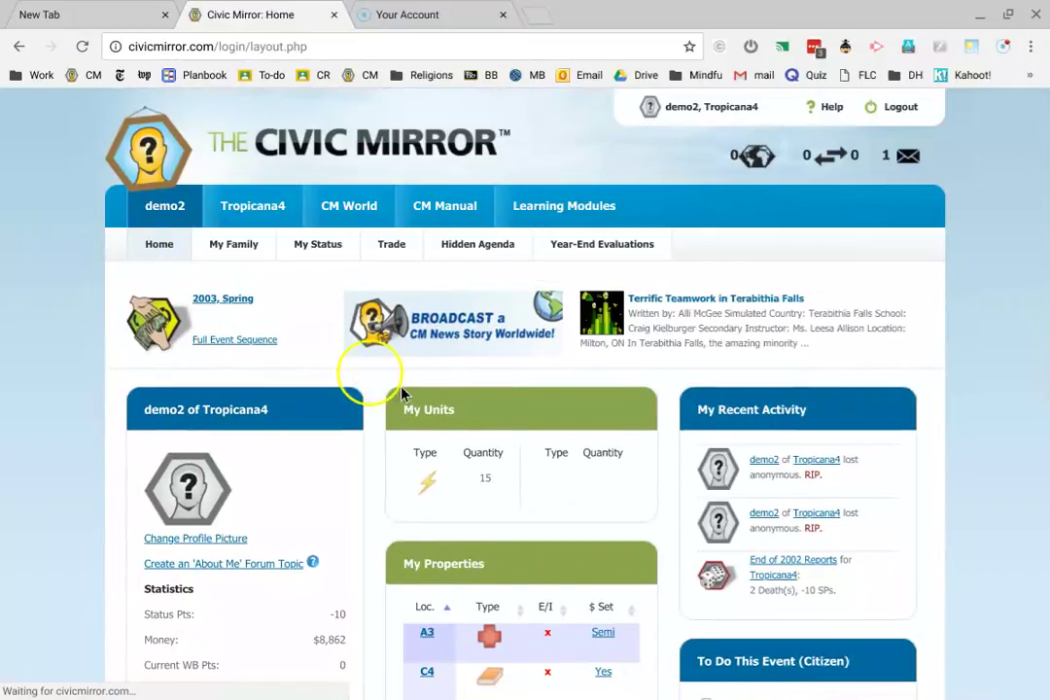
pyautogui.scroll(-3)
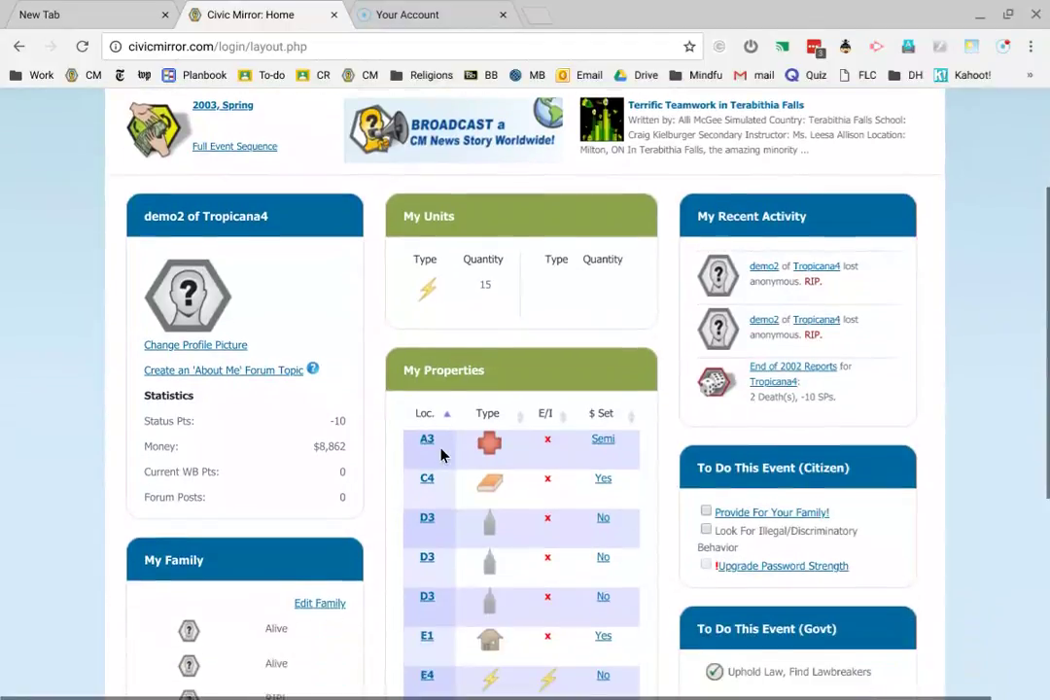
pyautogui.scroll(-3)
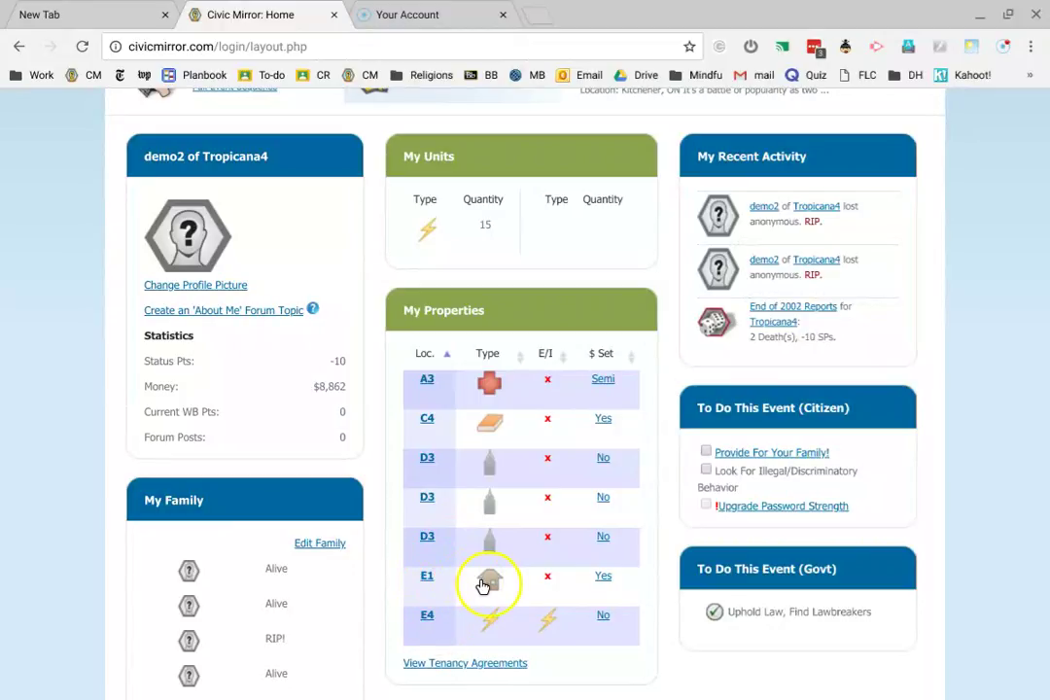
# - Bring up hex E1's page and choose Education as its redevelopment type
pyautogui.click(428, 576)
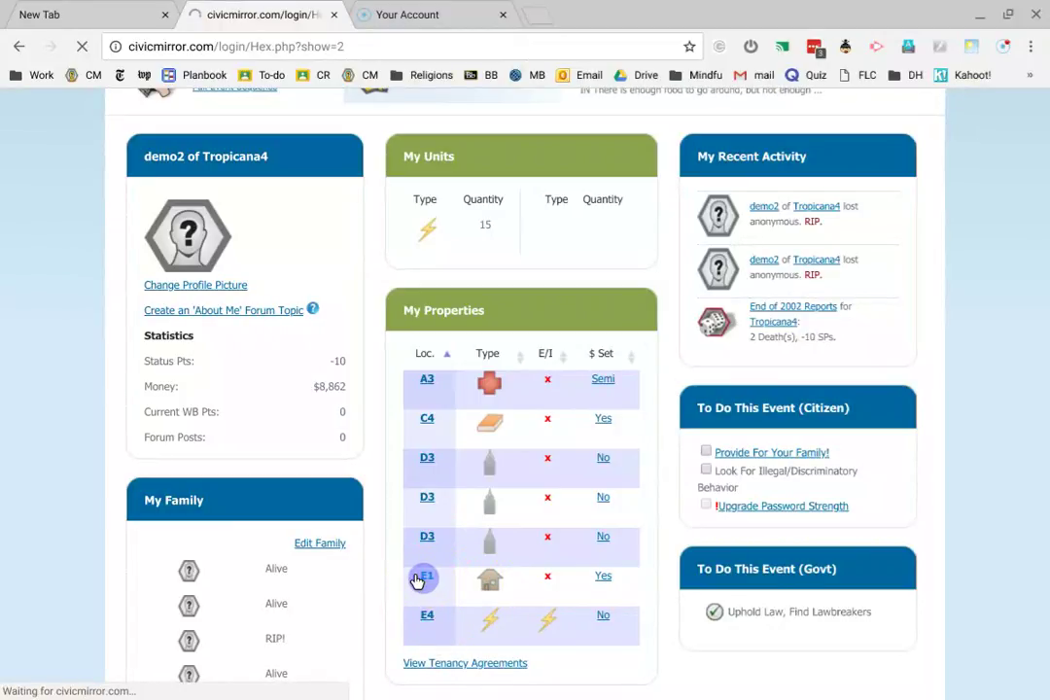
pyautogui.click(422, 576)
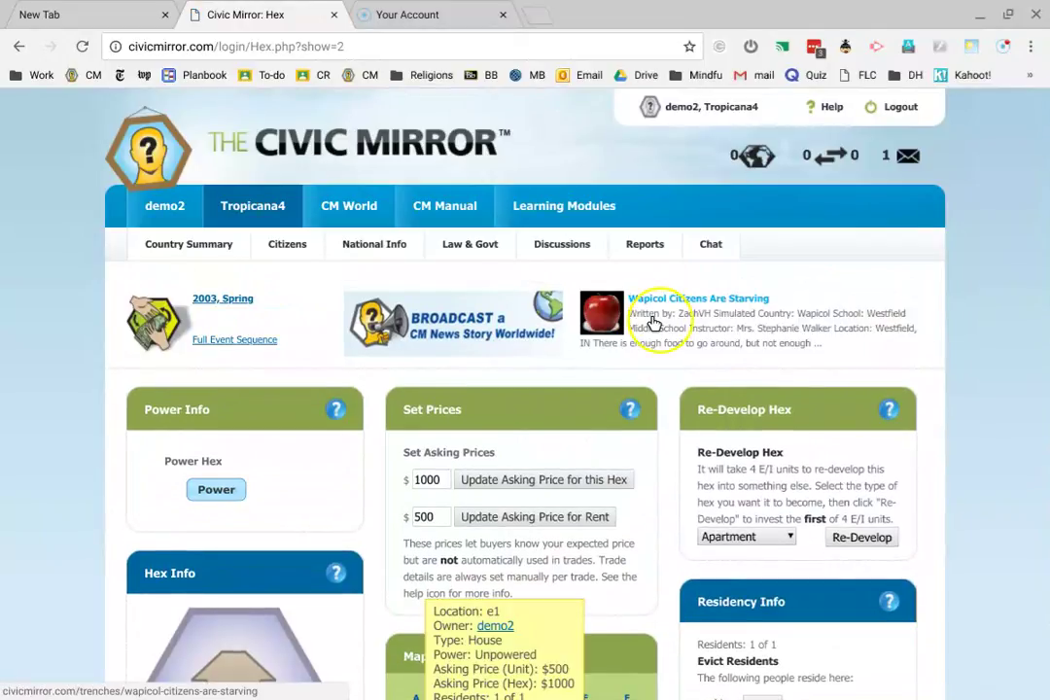
pyautogui.scroll(-3)
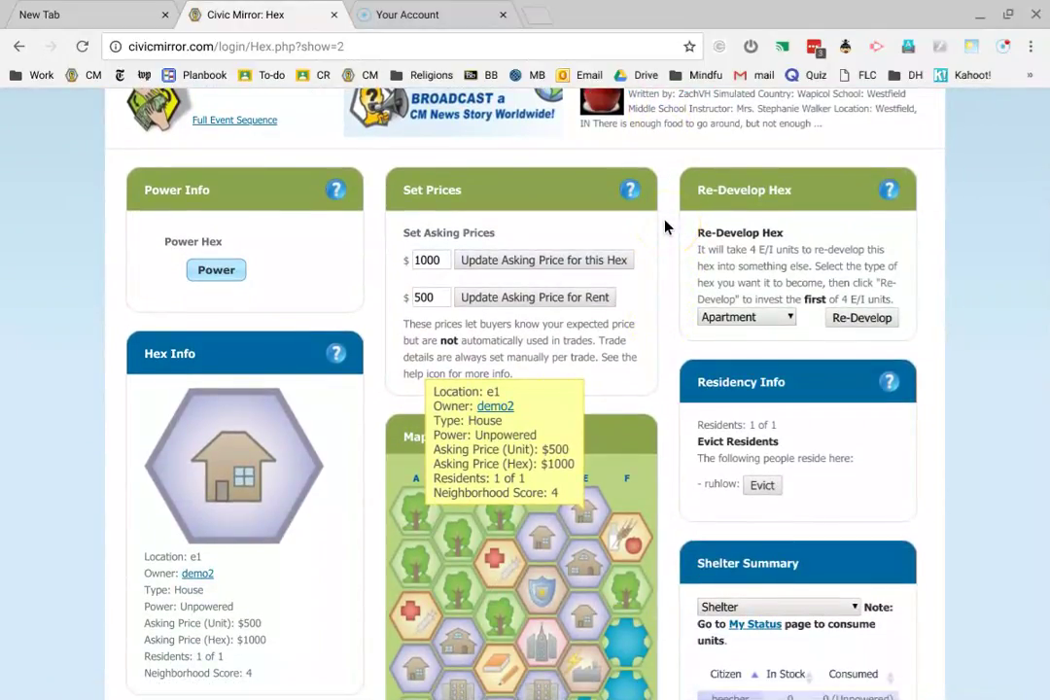
pyautogui.moveTo(766, 249)
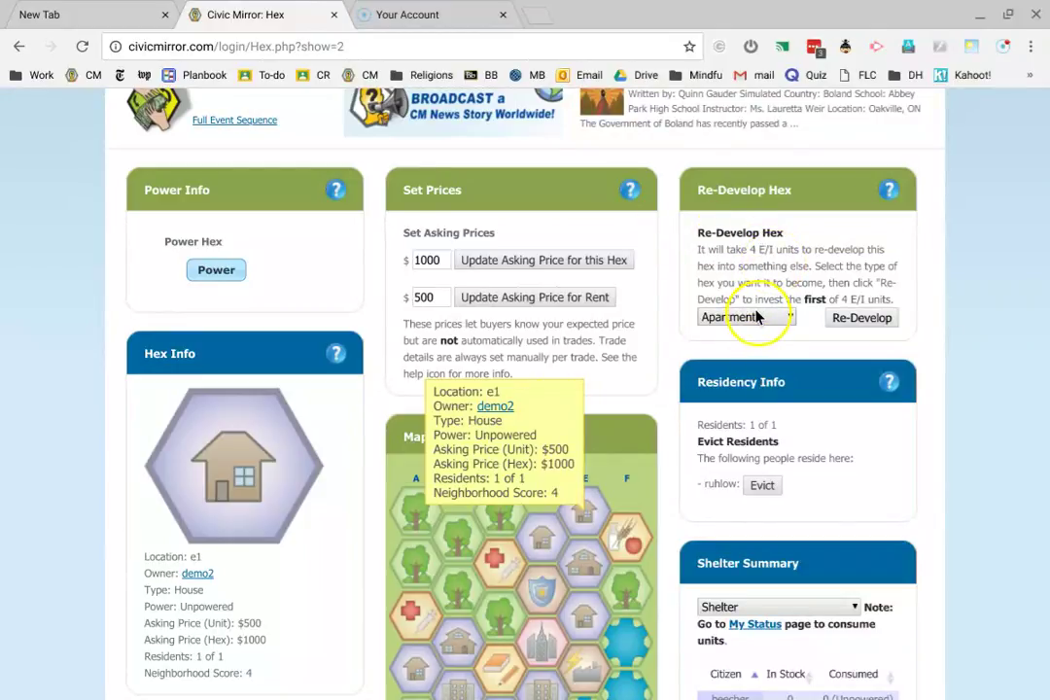
pyautogui.moveTo(833, 222)
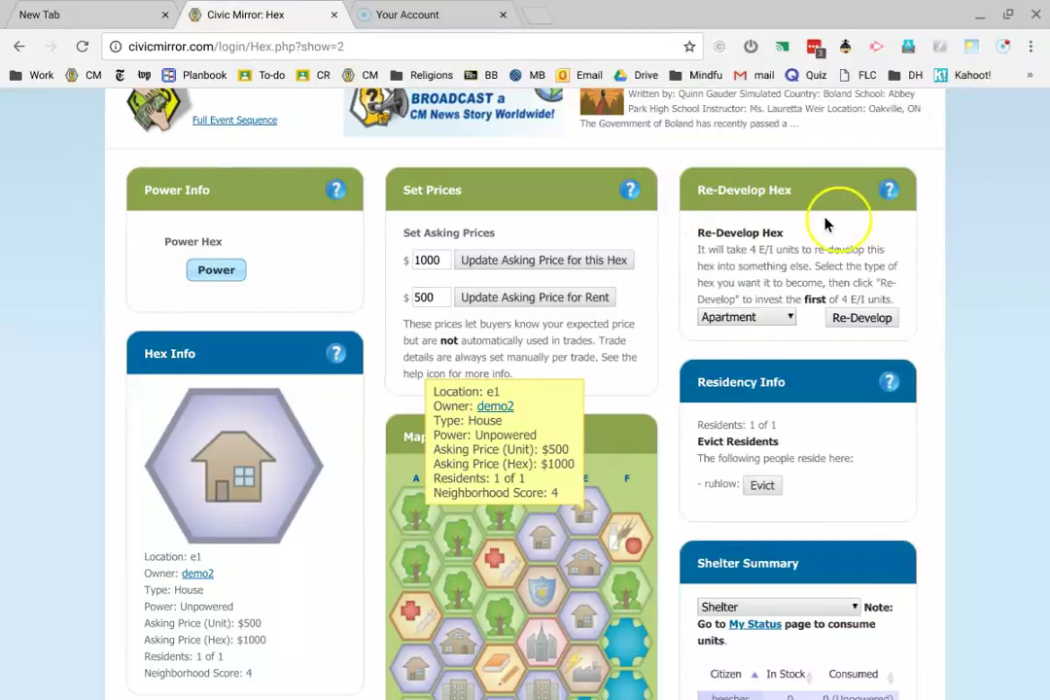
pyautogui.click(745, 317)
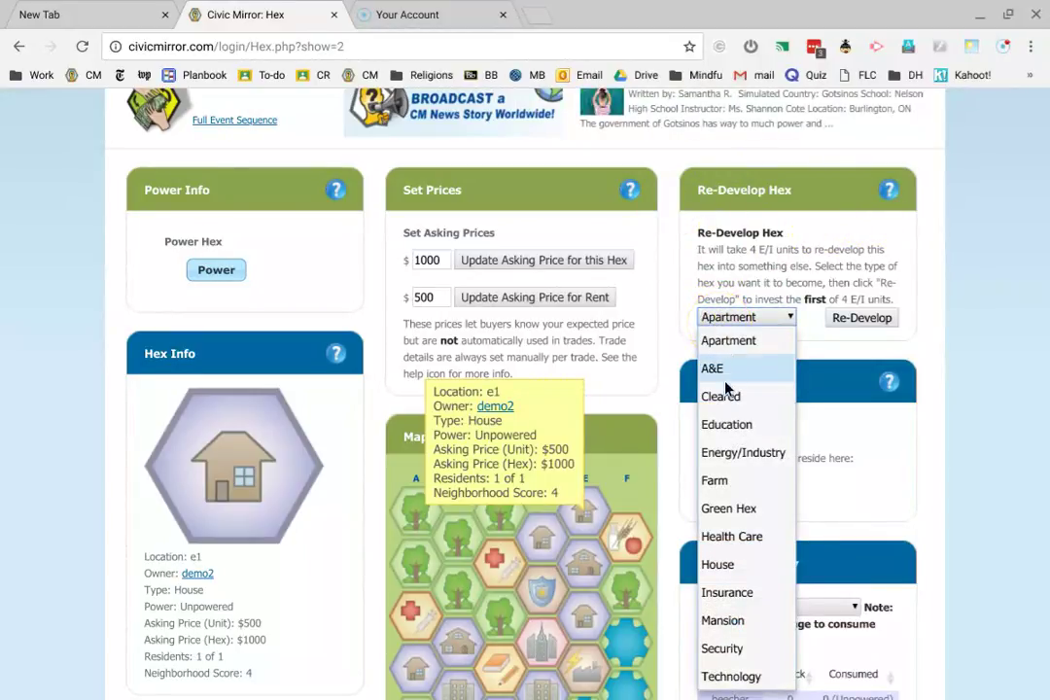
pyautogui.moveTo(730, 424)
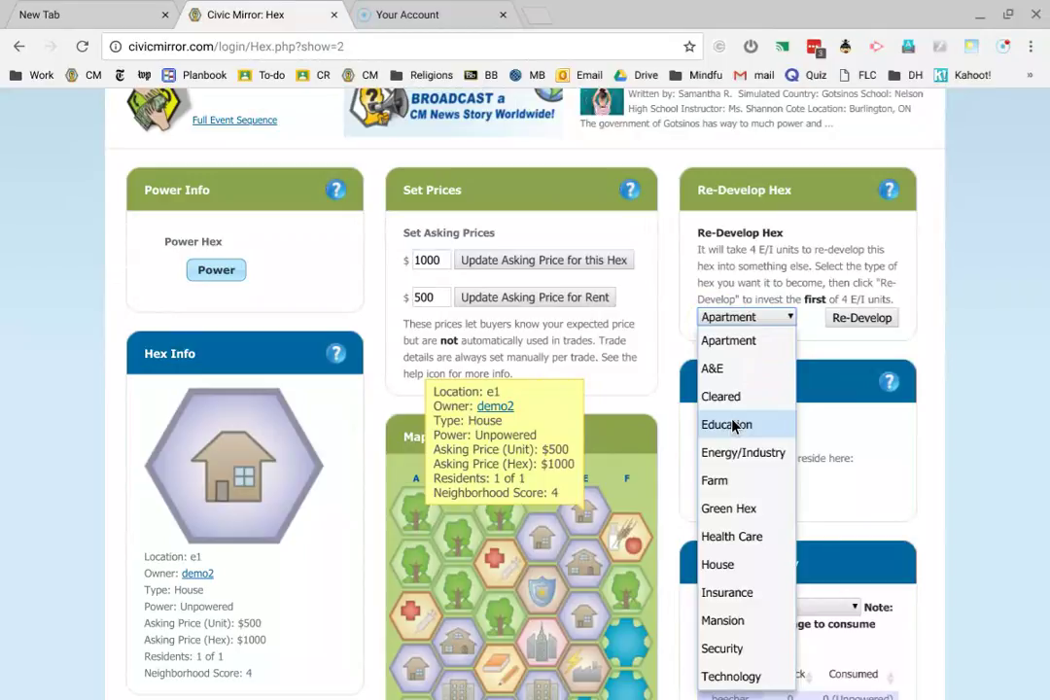
pyautogui.click(727, 424)
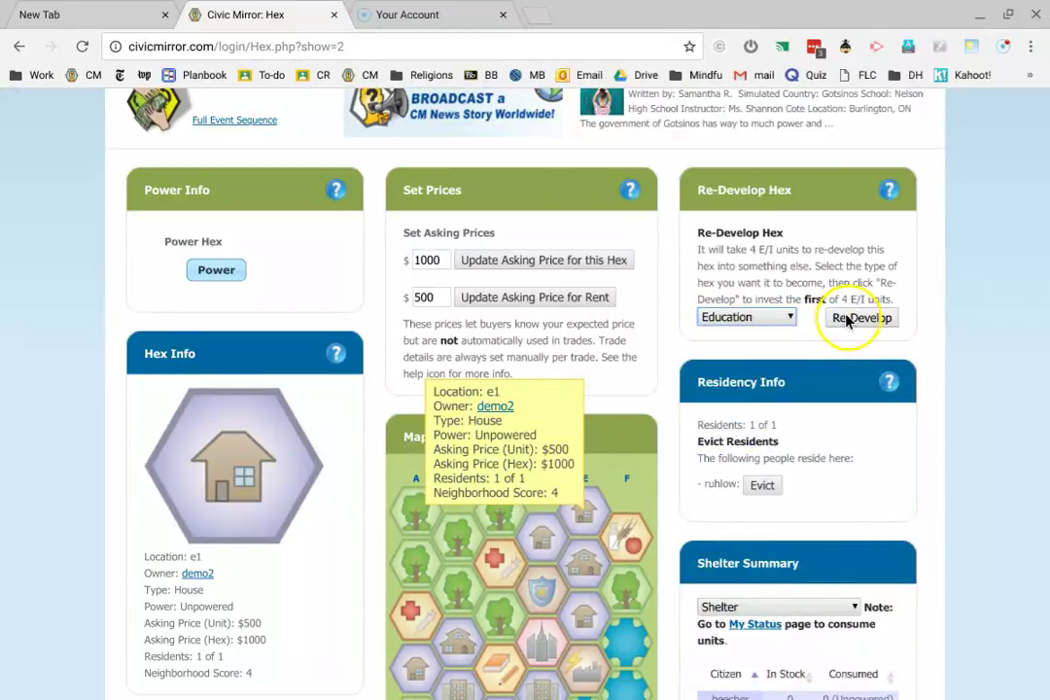
# - Confirm through both warnings that E1's house is cleared and redeveloped into Education
pyautogui.click(860, 319)
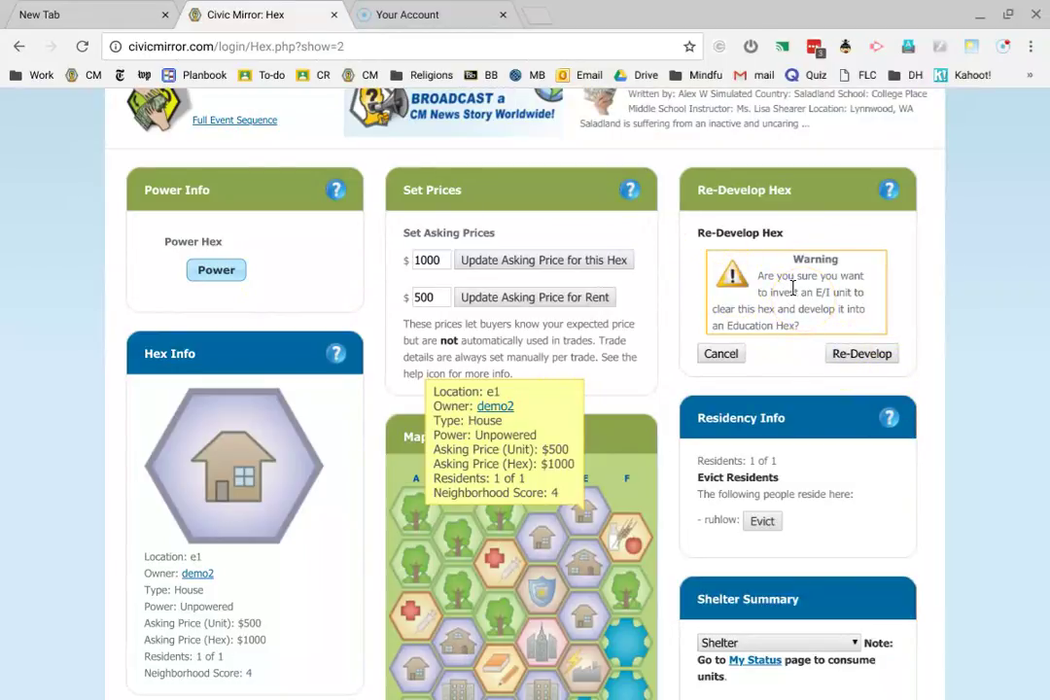
pyautogui.moveTo(861, 354)
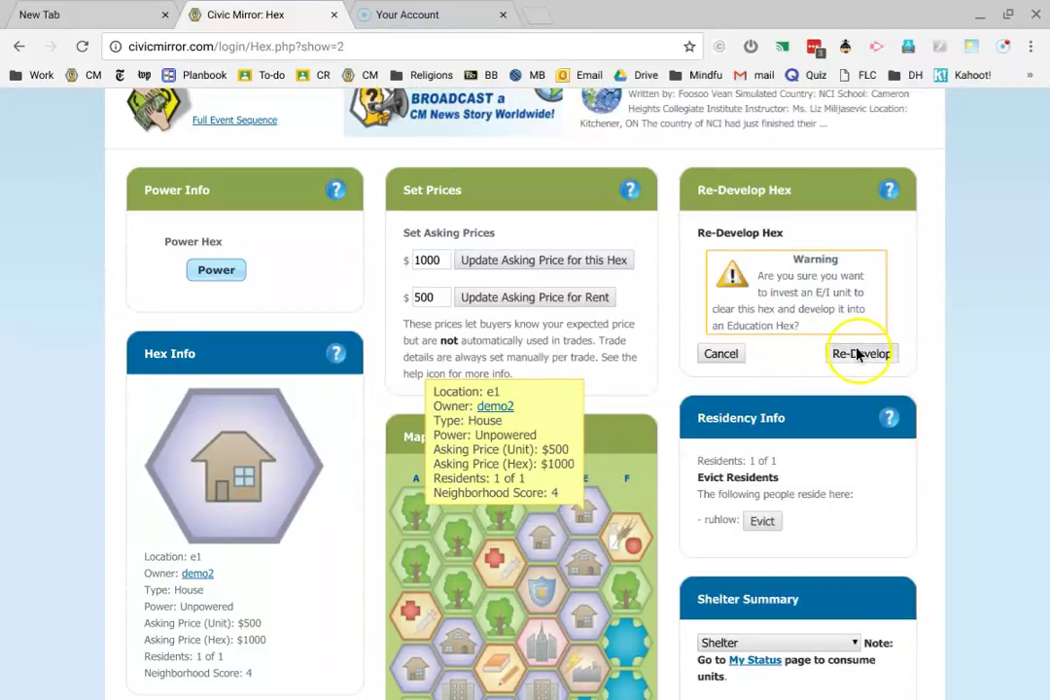
pyautogui.click(859, 354)
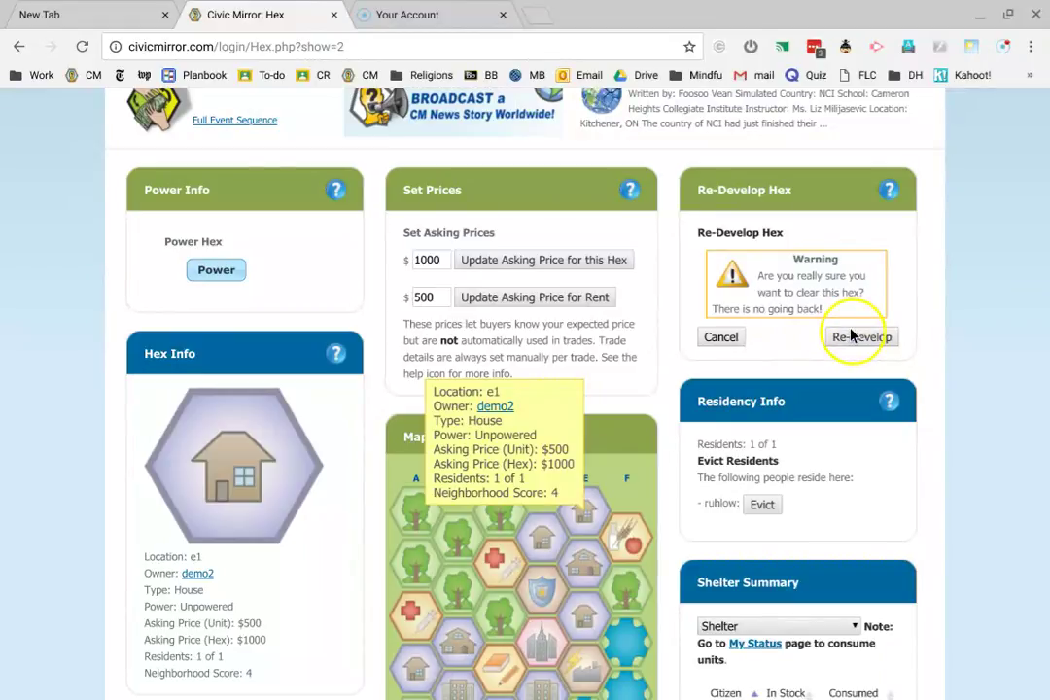
pyautogui.click(860, 336)
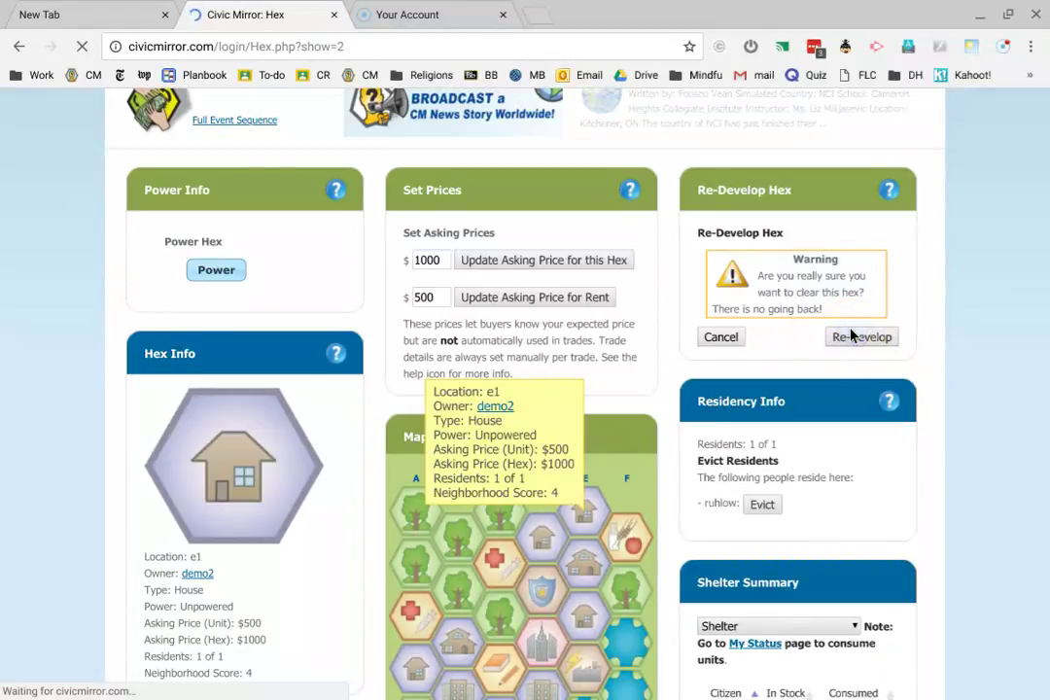
pyautogui.click(859, 337)
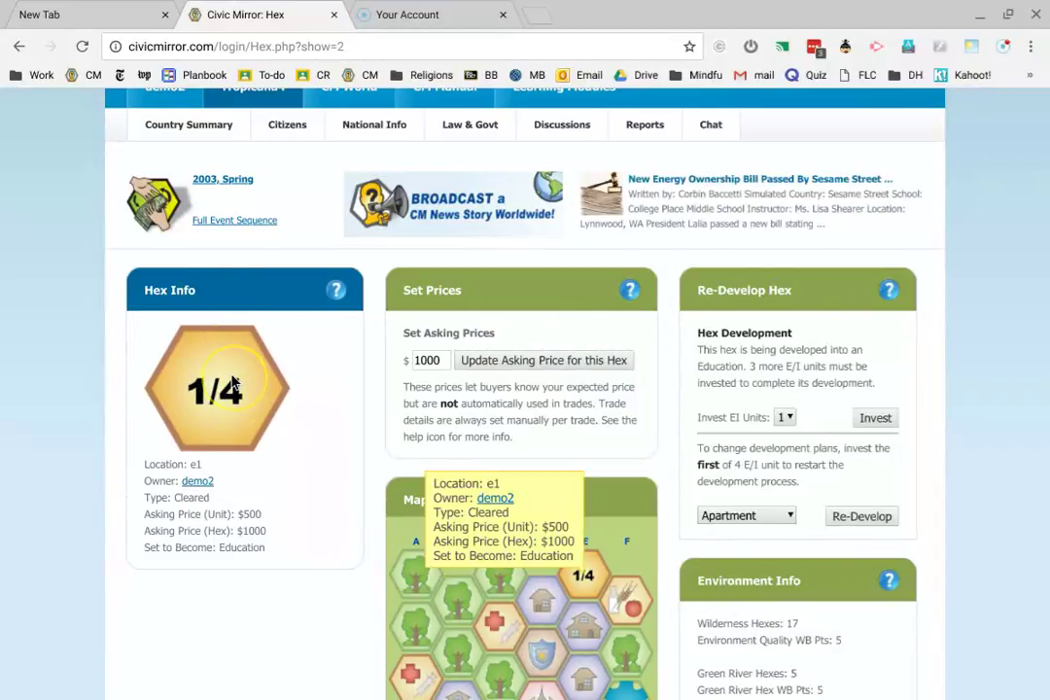
pyautogui.moveTo(260, 556)
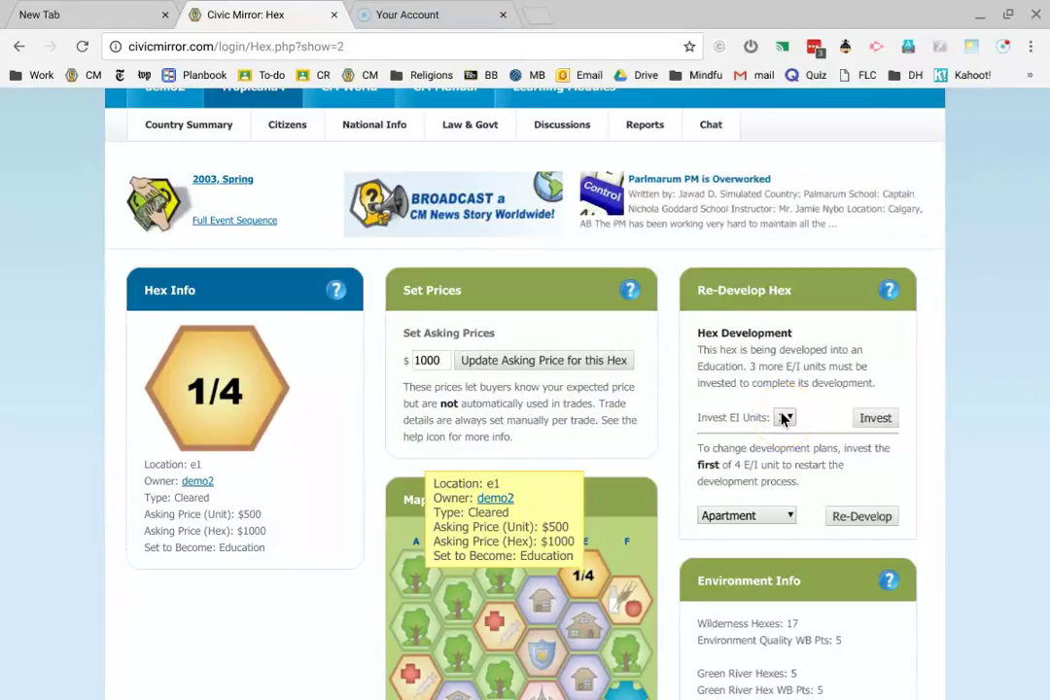
# - Choose 3 E/I units to invest in E1's Education development
pyautogui.click(785, 417)
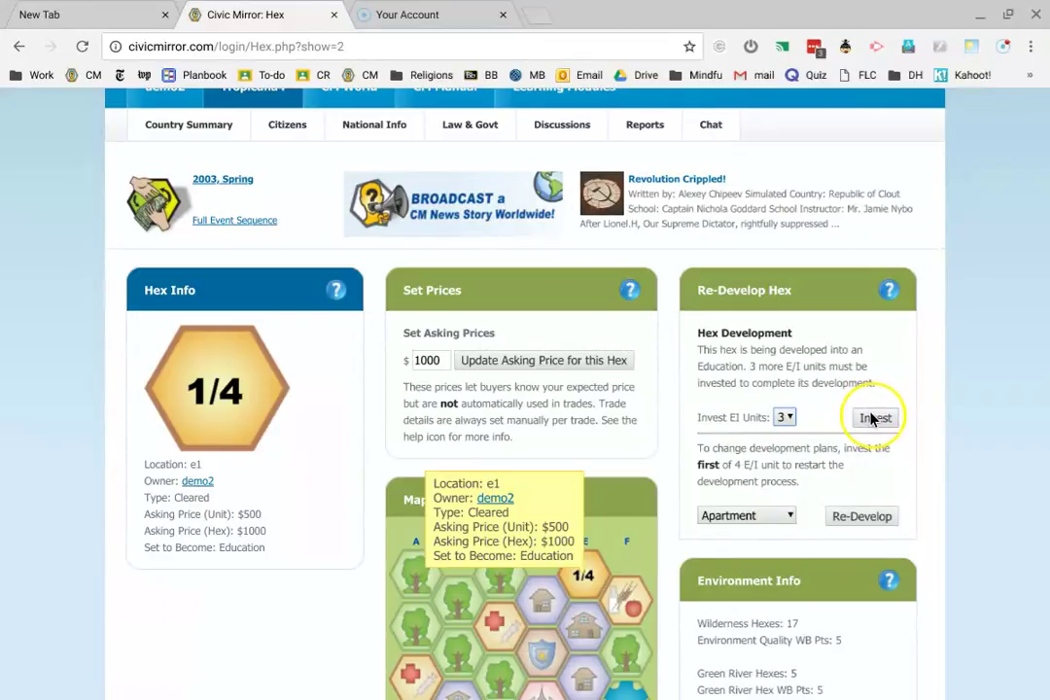
# - Invest the 3 units so E1 reaches 4/4 and check it on the Tropicana4 map
pyautogui.click(873, 417)
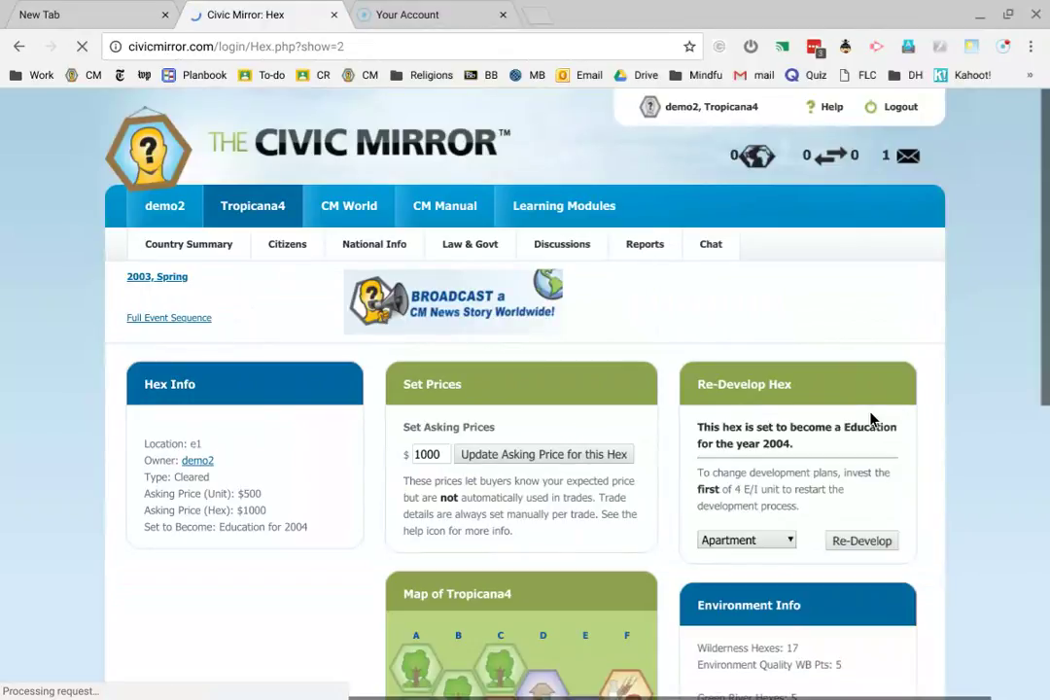
pyautogui.scroll(-3)
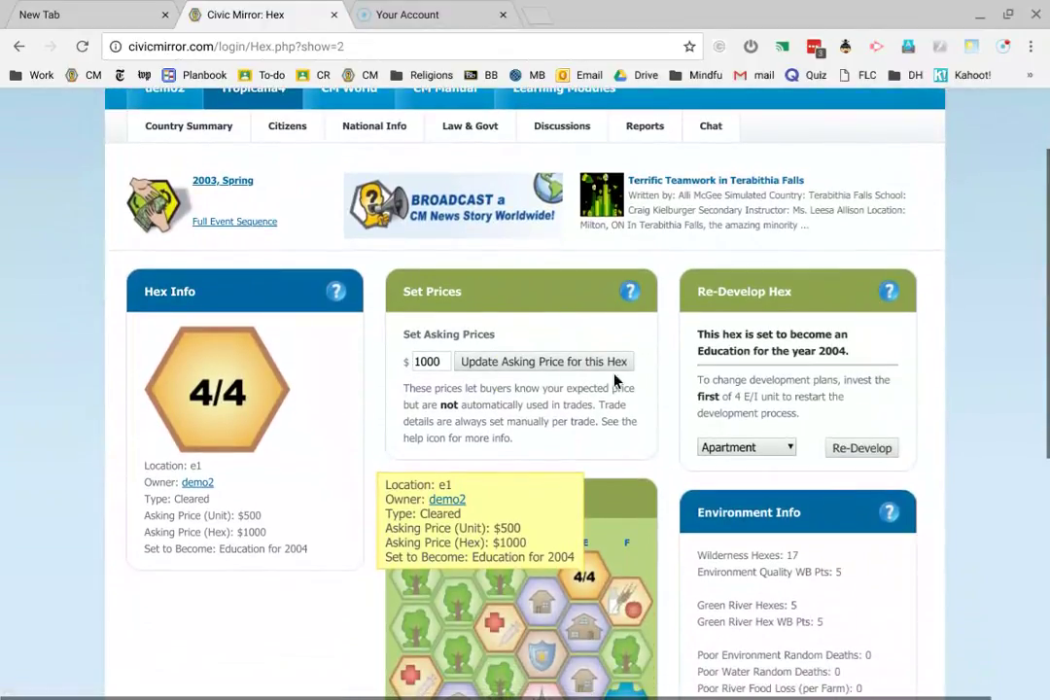
pyautogui.moveTo(238, 393)
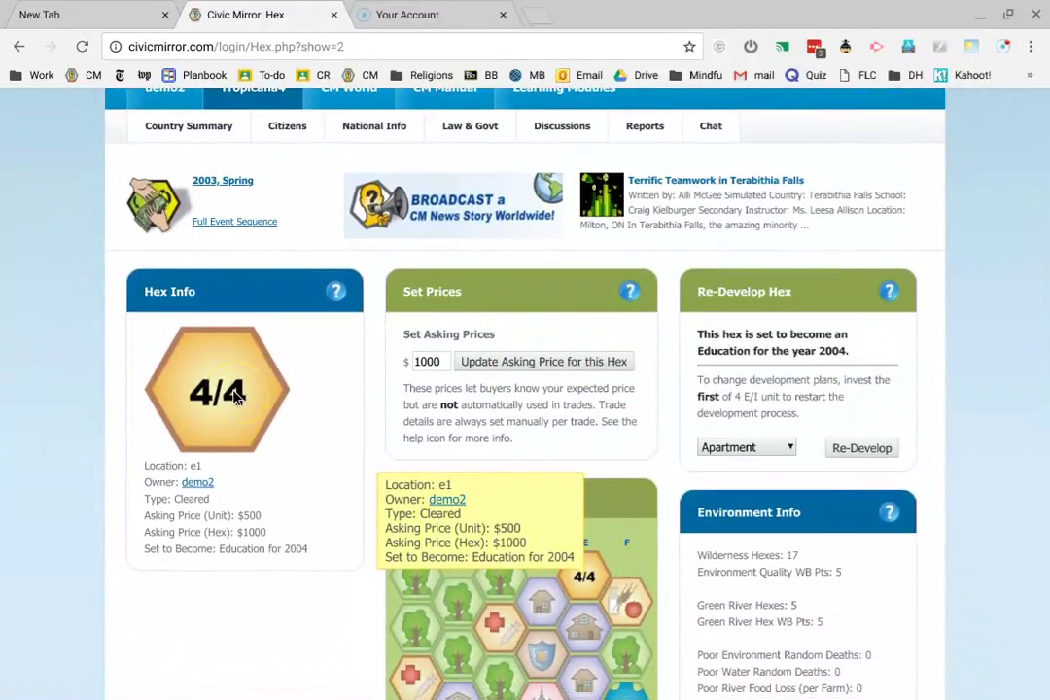
pyautogui.scroll(-3)
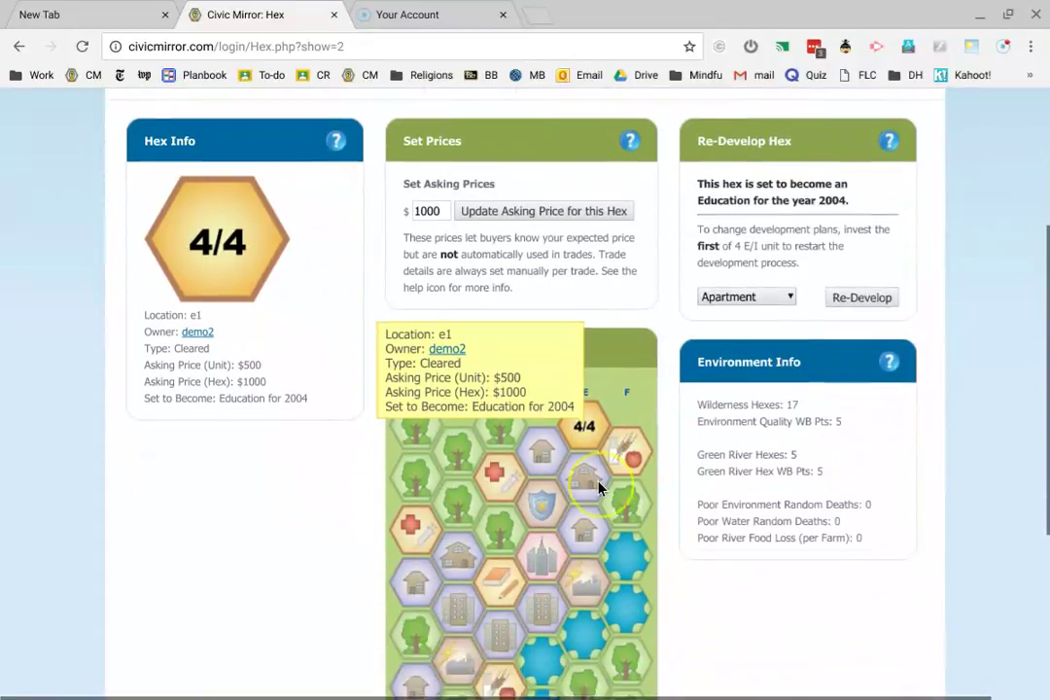
pyautogui.scroll(-3)
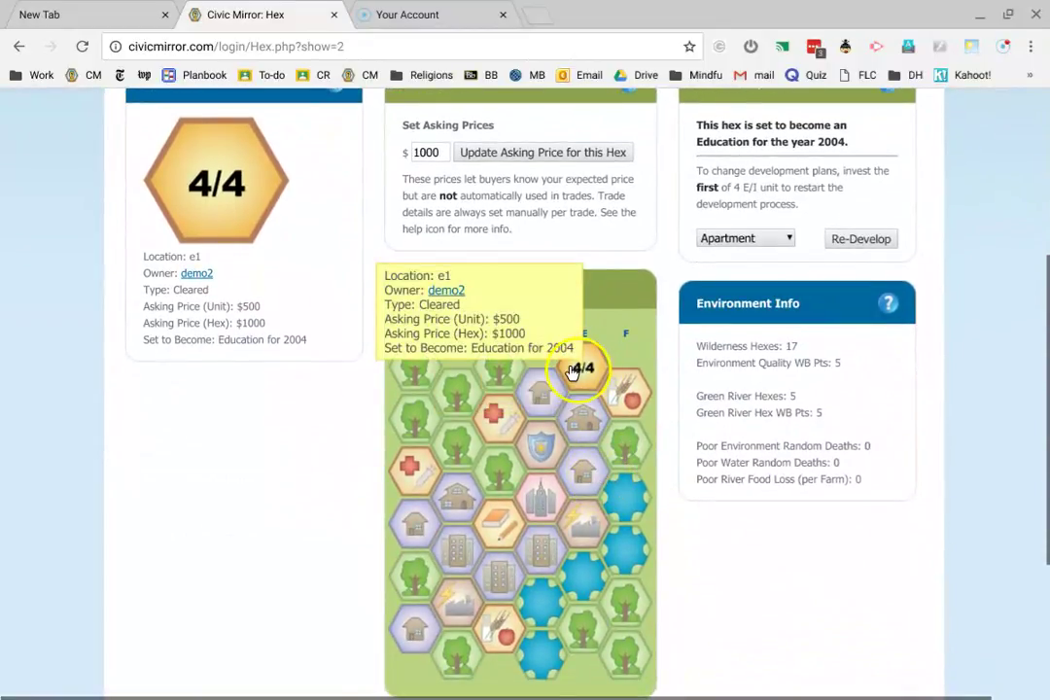